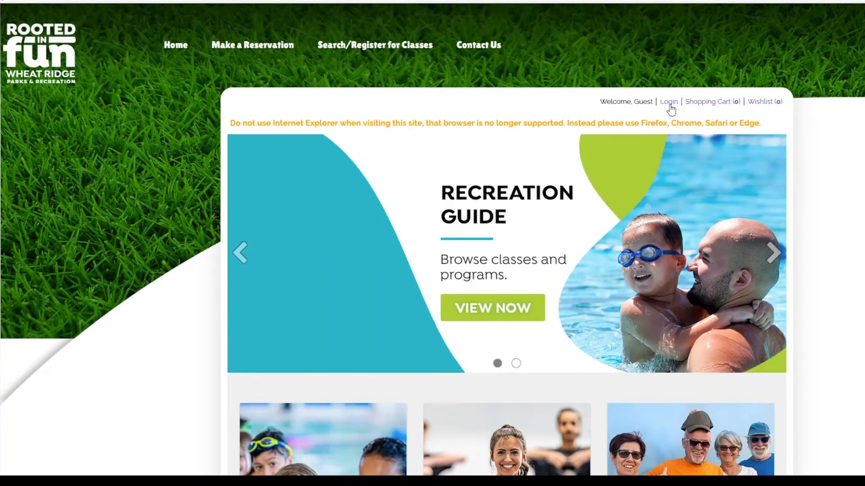
Step: Bring up the WebTrac Login dialog from the Login link on the home page
click(667, 102)
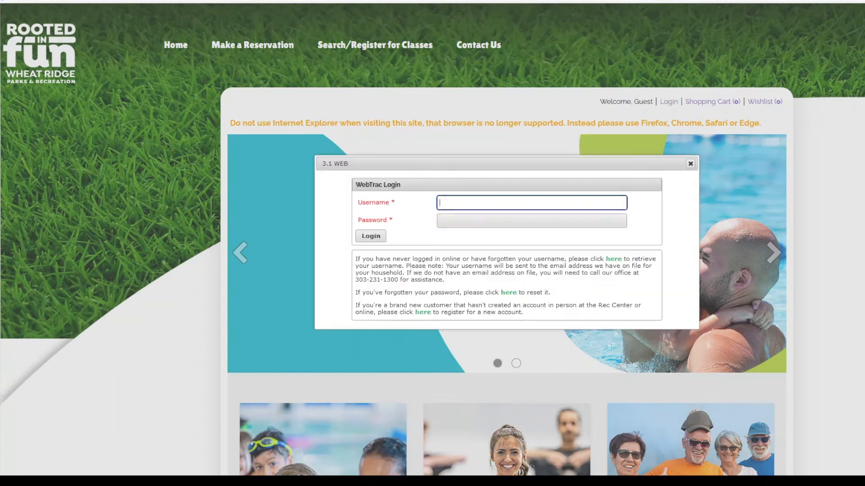
click(370, 235)
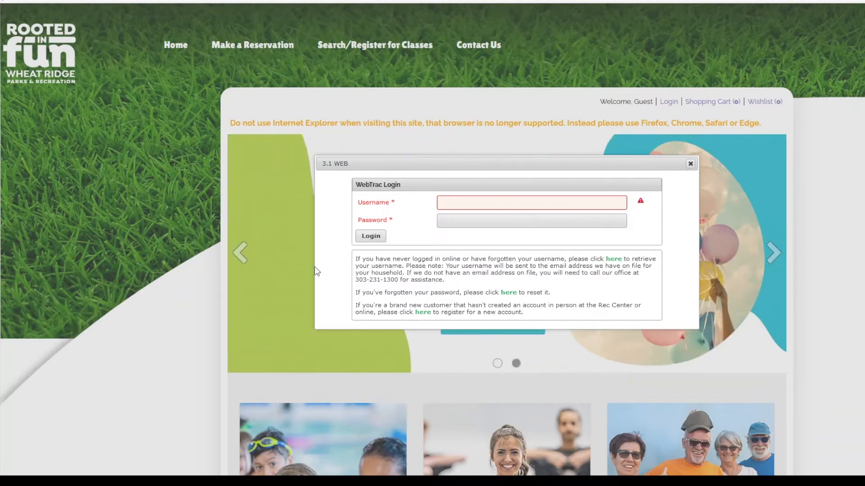
mouse_move(323, 249)
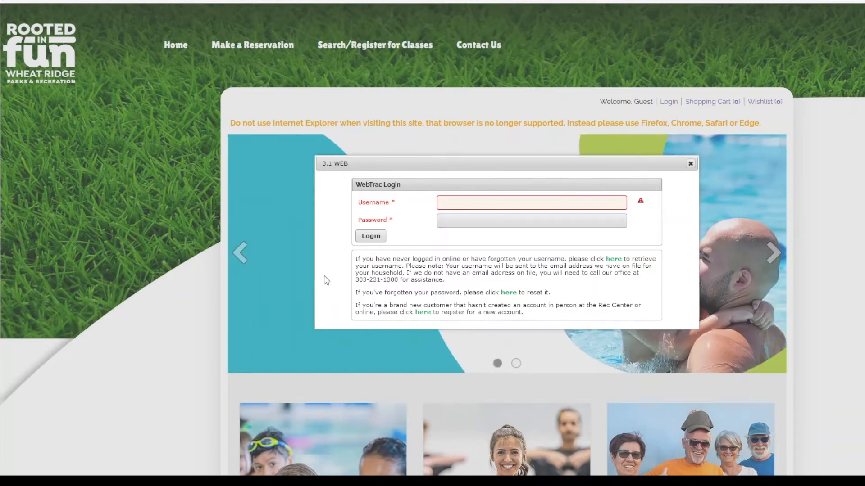
mouse_move(333, 286)
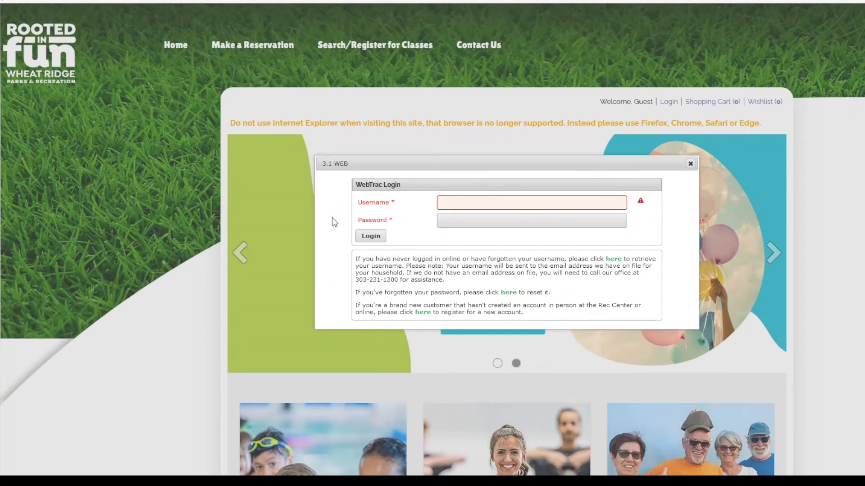
mouse_move(335, 189)
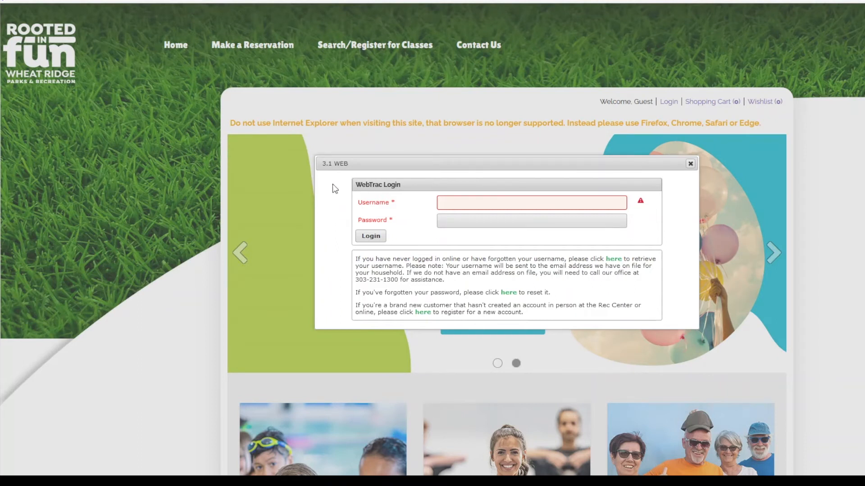
mouse_move(332, 285)
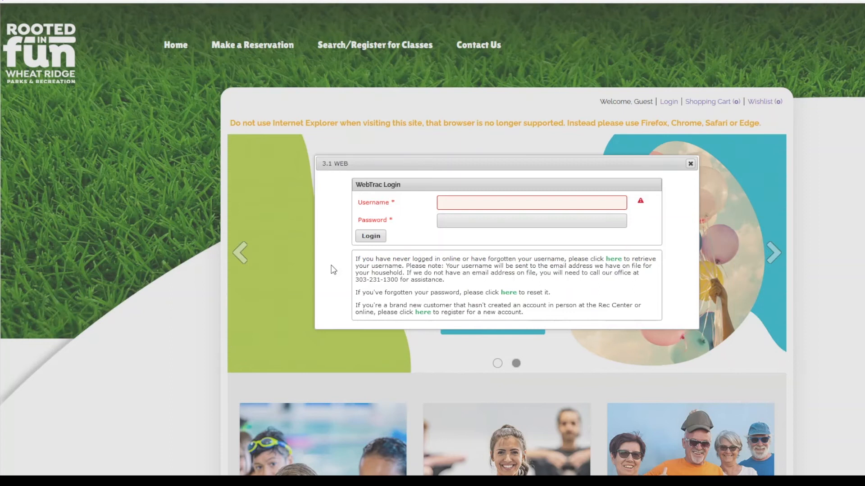
mouse_move(327, 263)
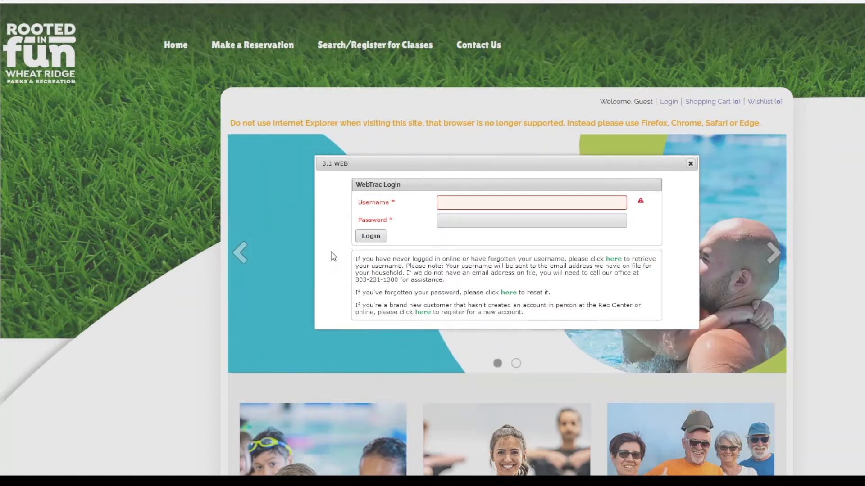
mouse_move(423, 313)
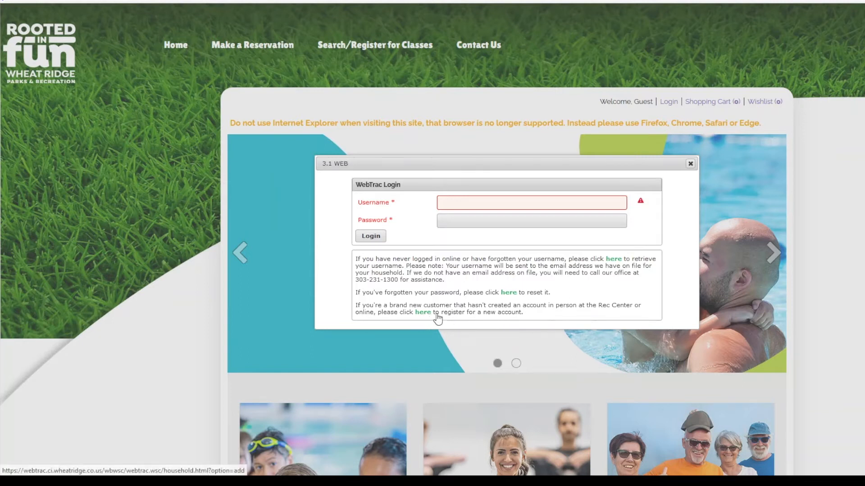
mouse_move(399, 326)
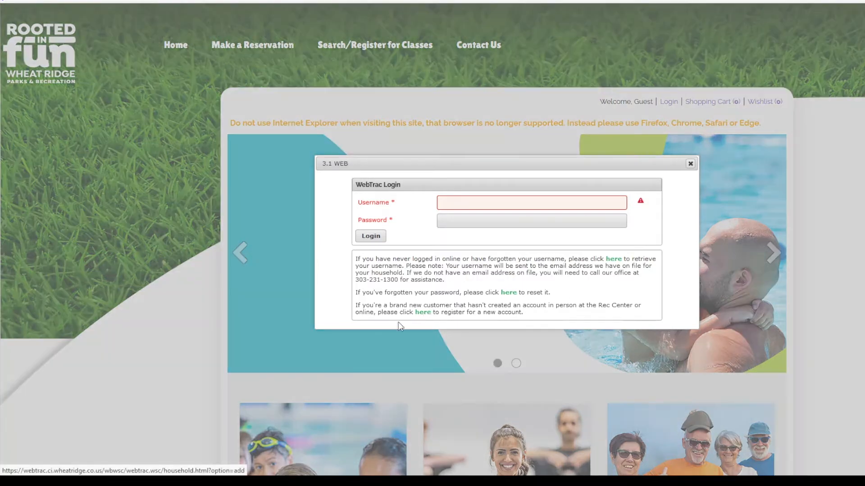
Step: Start a brand-new customer registration and focus the empty login name field
click(422, 313)
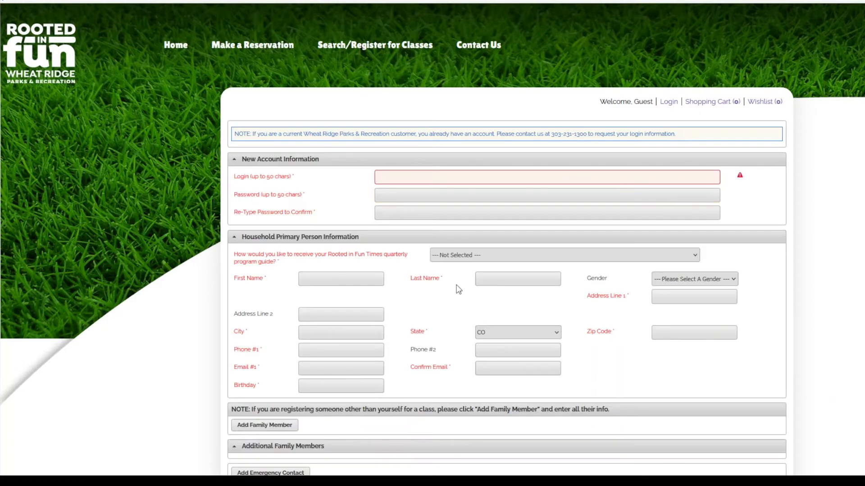
scroll(down, 3)
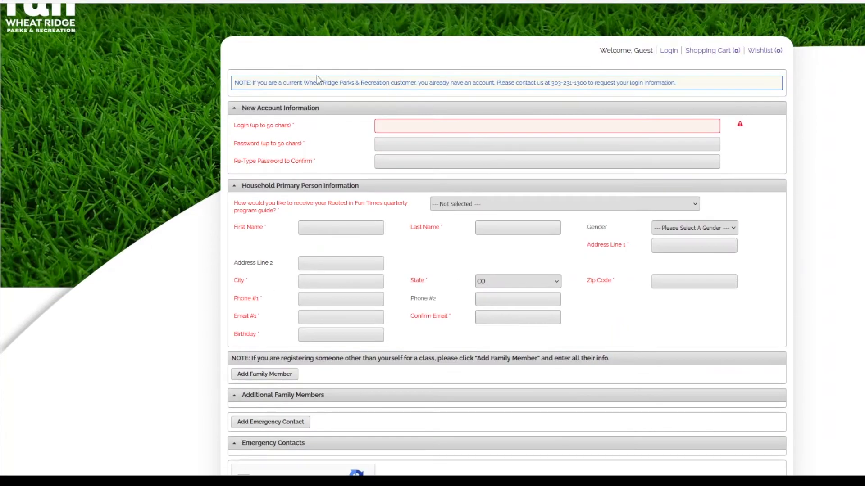
mouse_move(356, 143)
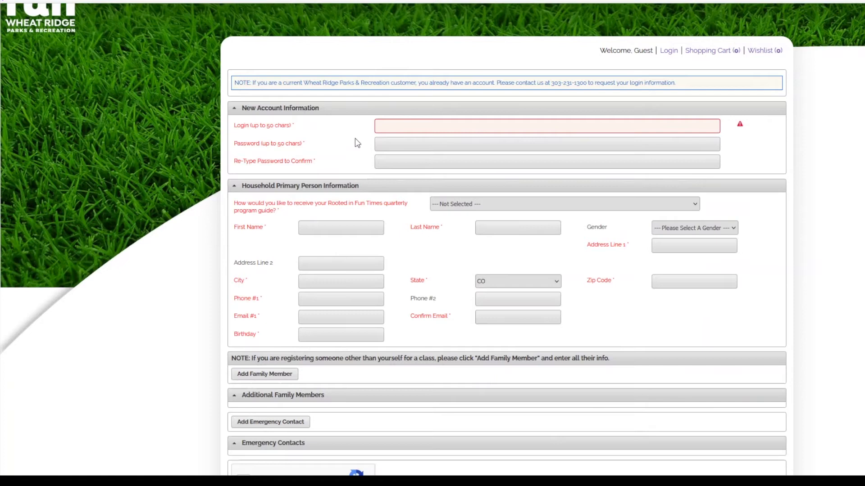
click(545, 126)
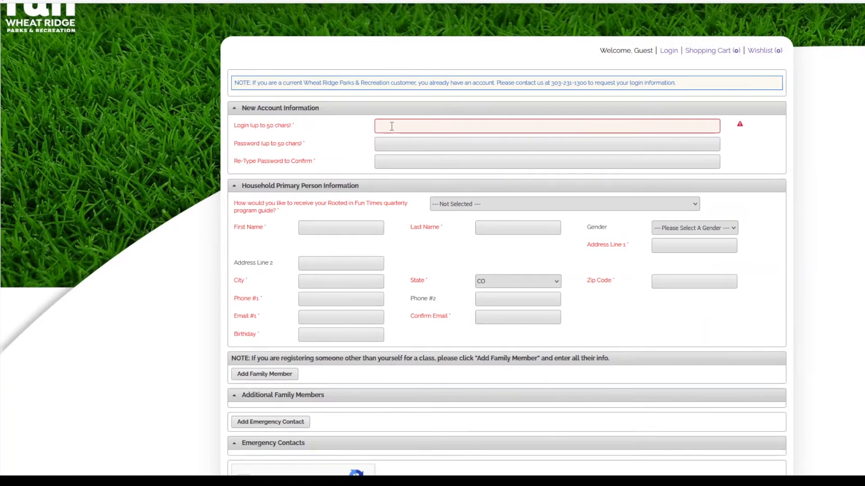
mouse_move(620, 208)
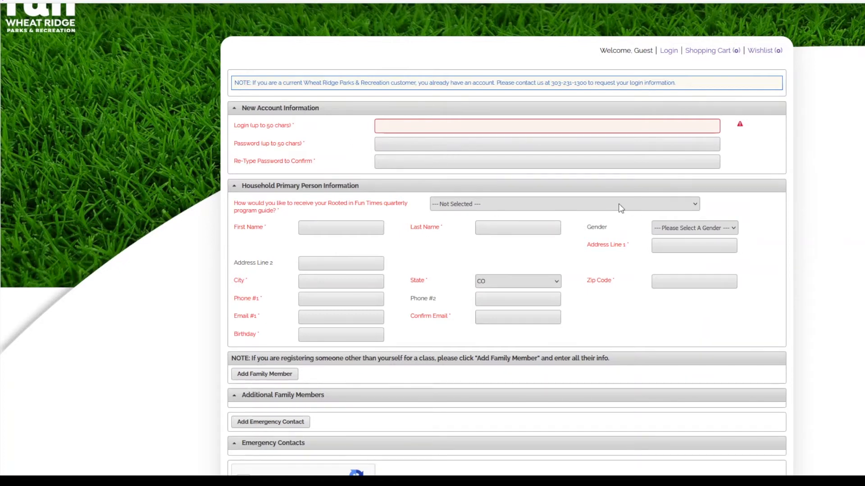
mouse_move(259, 239)
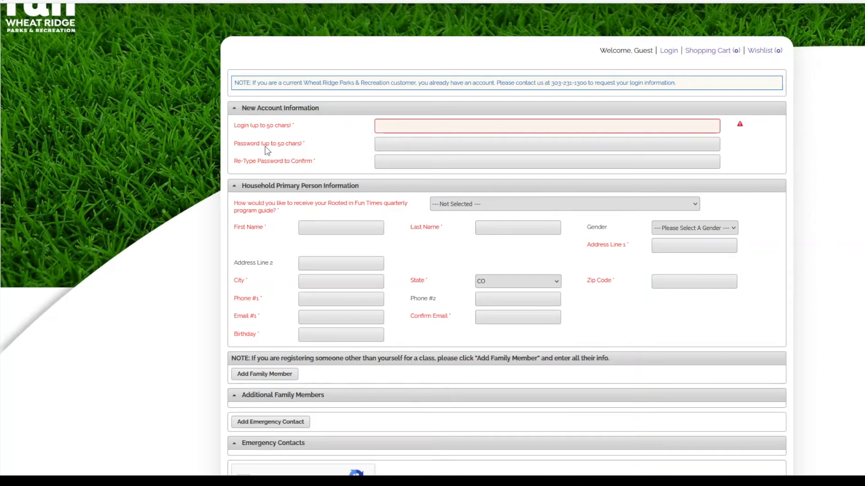
mouse_move(281, 211)
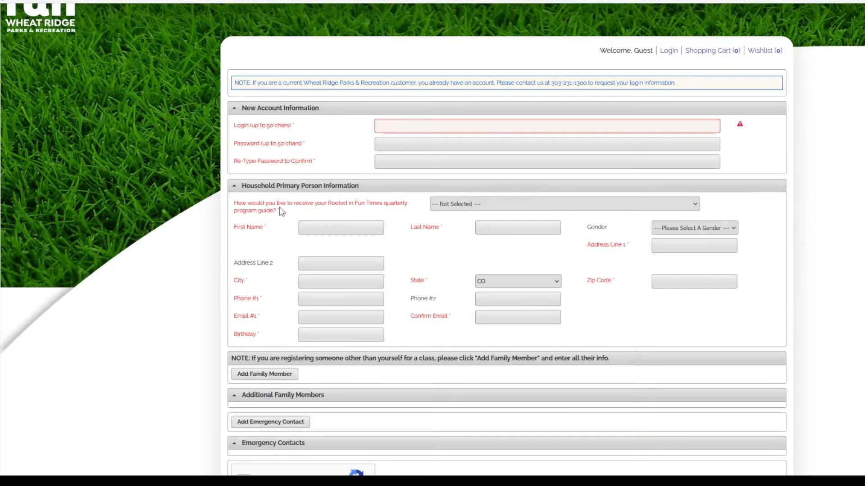
mouse_move(421, 254)
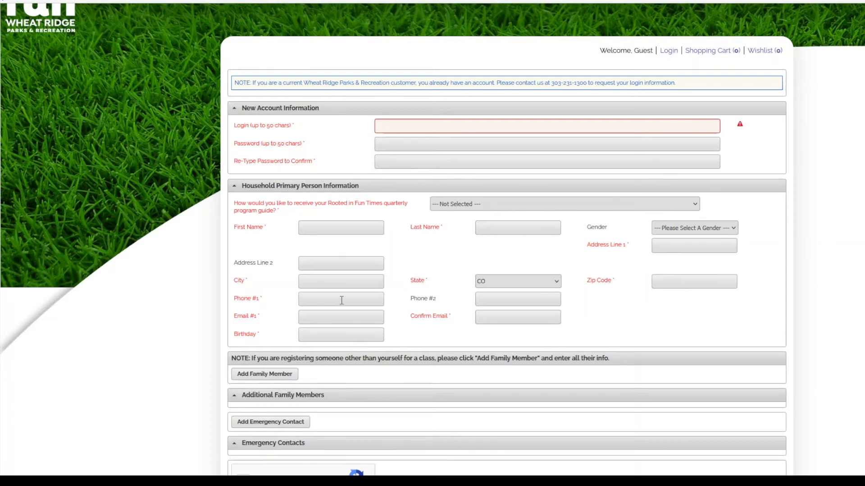
mouse_move(339, 311)
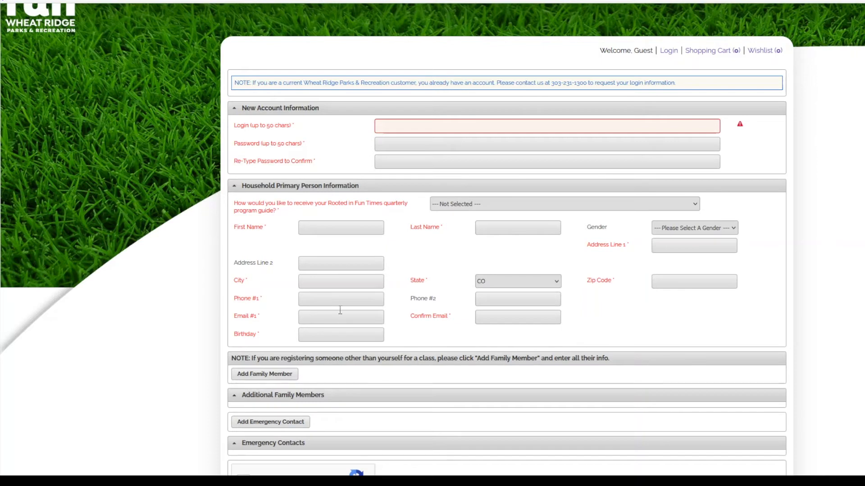
mouse_move(383, 275)
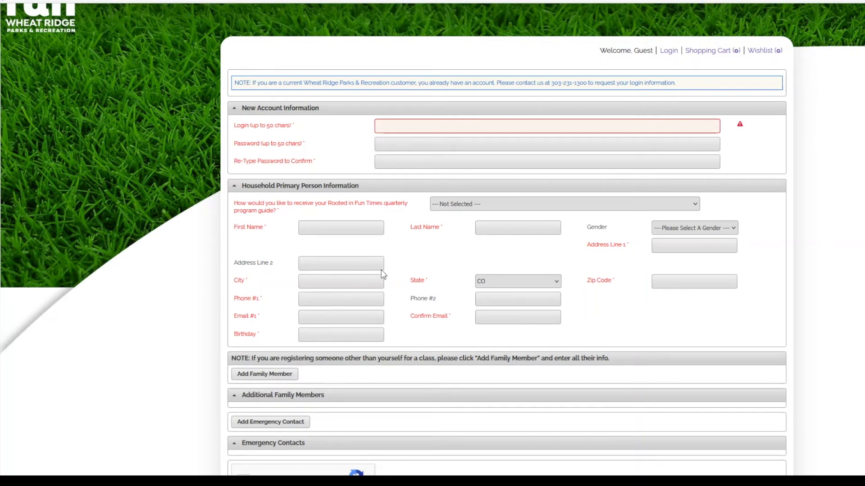
mouse_move(457, 277)
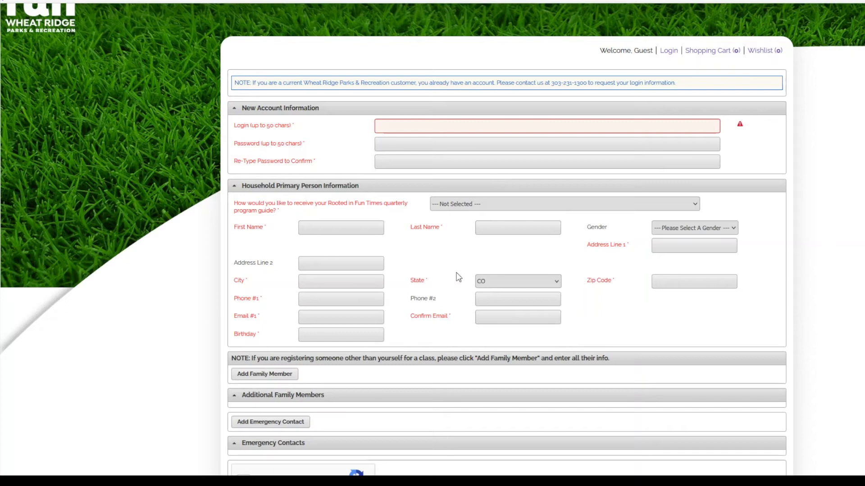
mouse_move(454, 271)
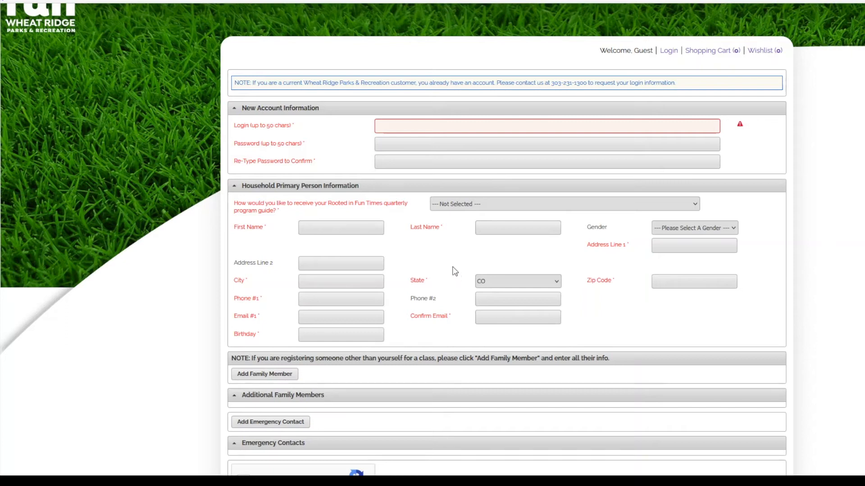
mouse_move(452, 269)
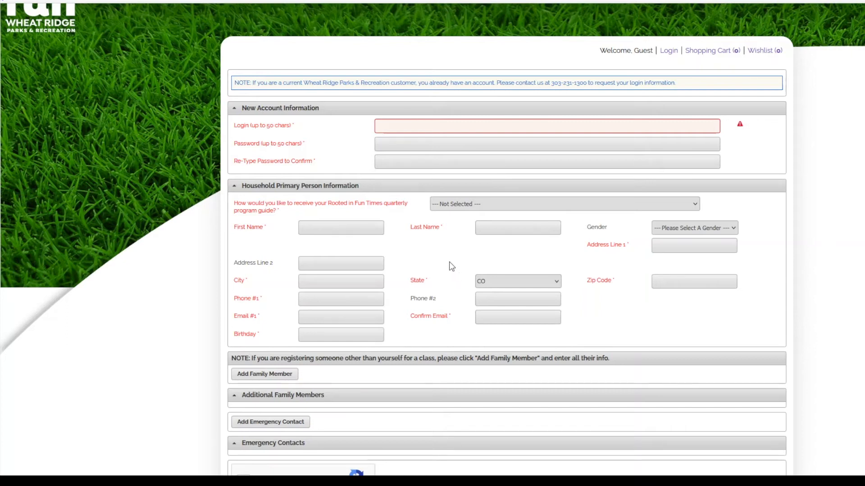
mouse_move(451, 261)
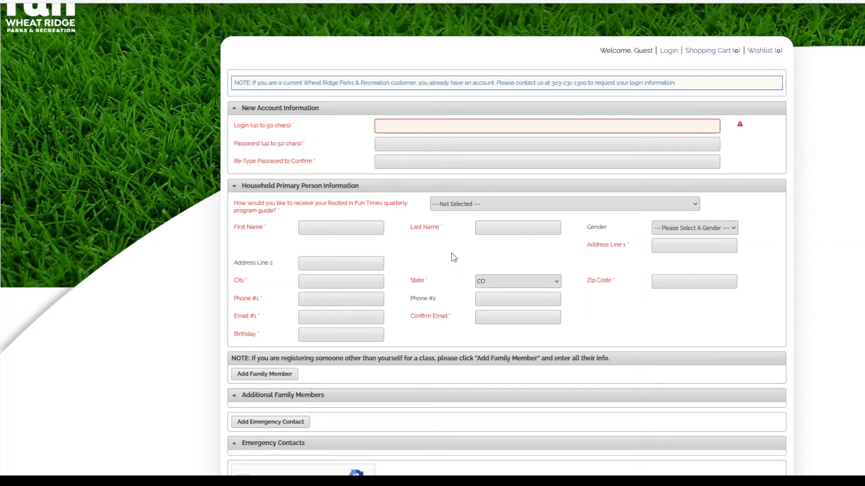
mouse_move(451, 256)
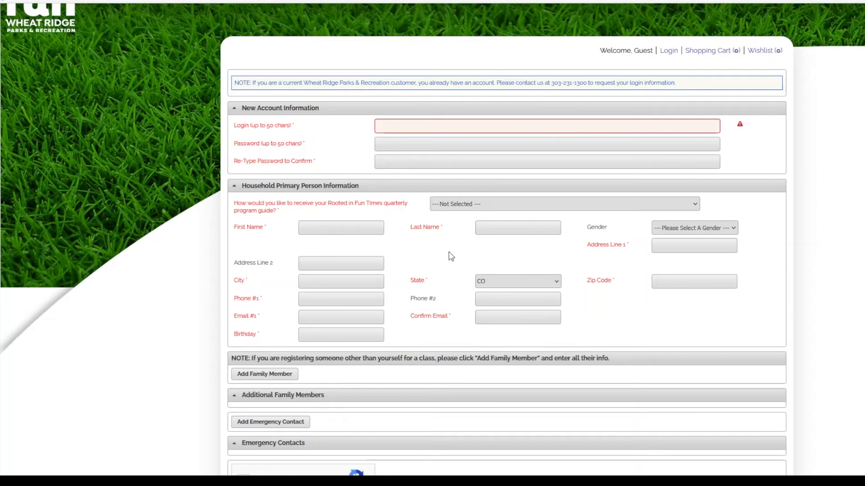
mouse_move(454, 257)
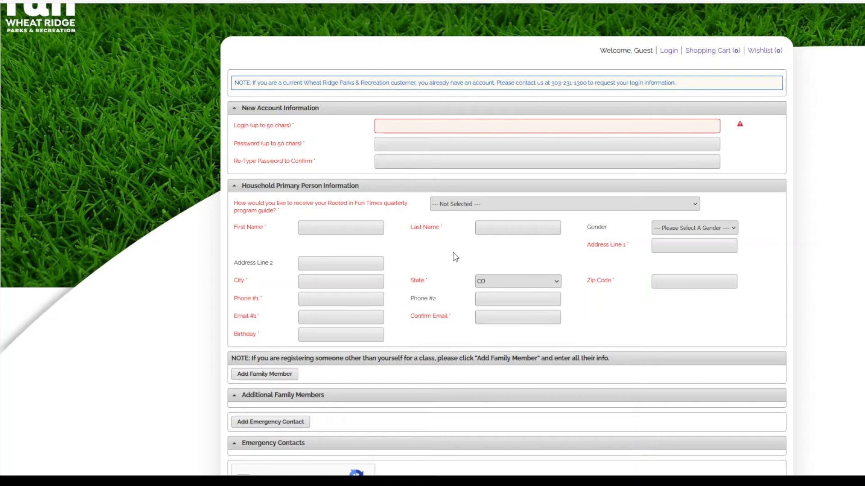
Step: Scroll the registration form down to Emergency Contacts, the reCAPTCHA and Save/Cancel
scroll(down, 3)
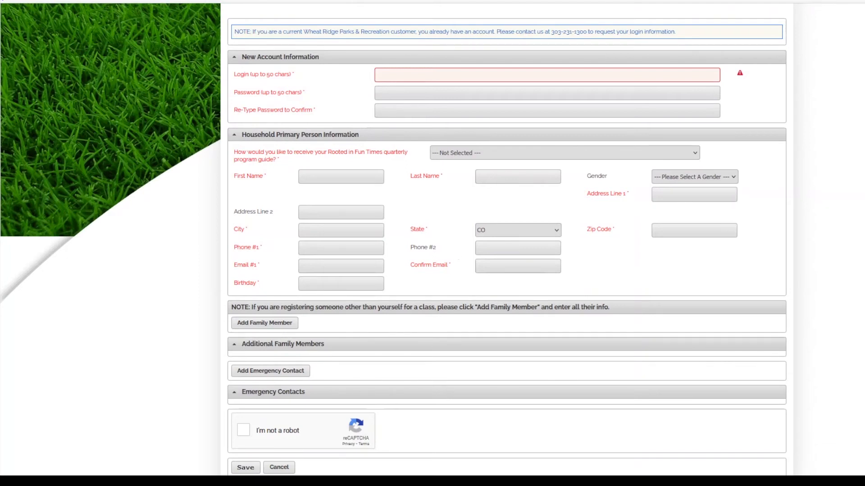
scroll(down, 3)
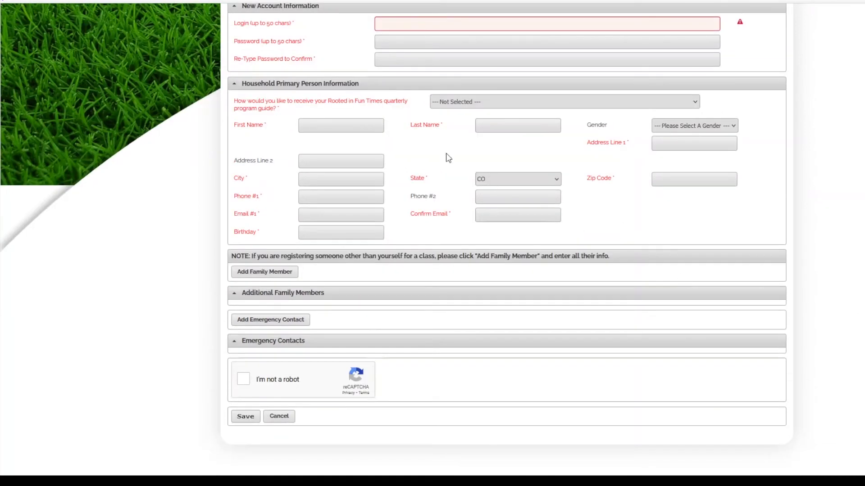
mouse_move(431, 235)
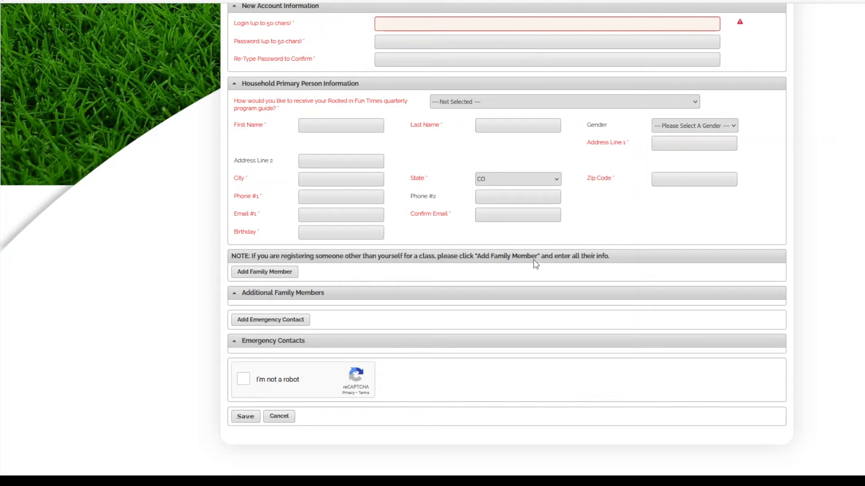
mouse_move(616, 232)
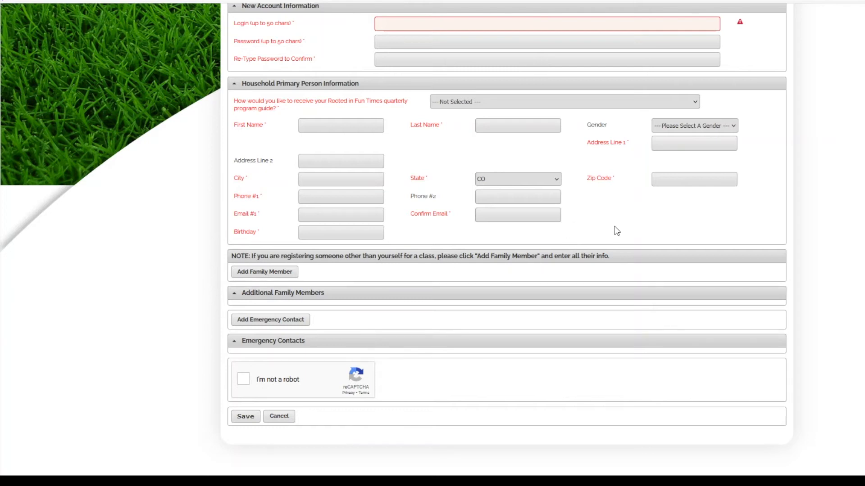
mouse_move(620, 222)
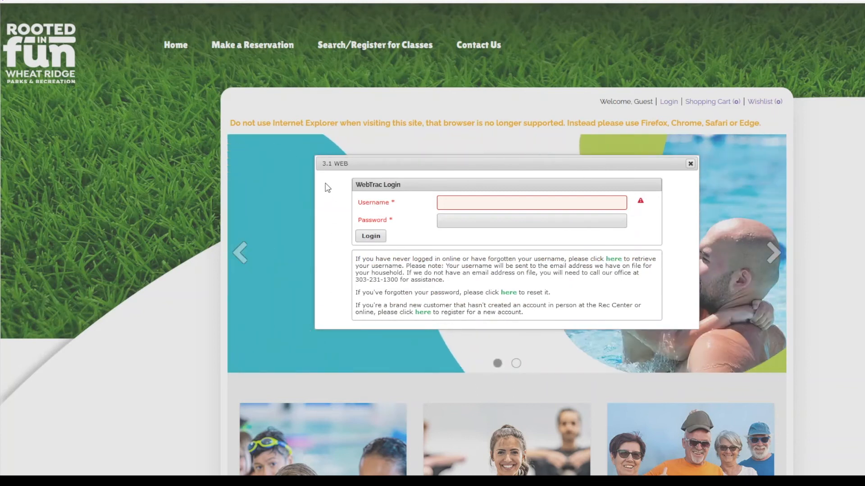
mouse_move(334, 261)
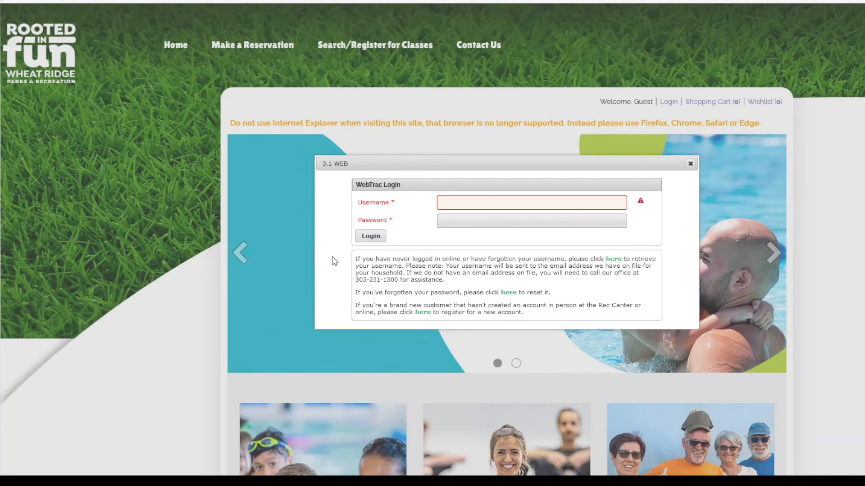
click(774, 253)
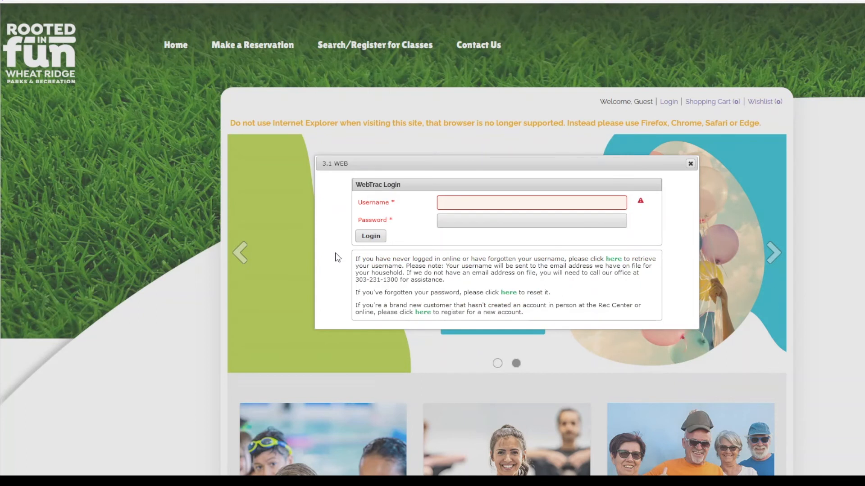
mouse_move(367, 259)
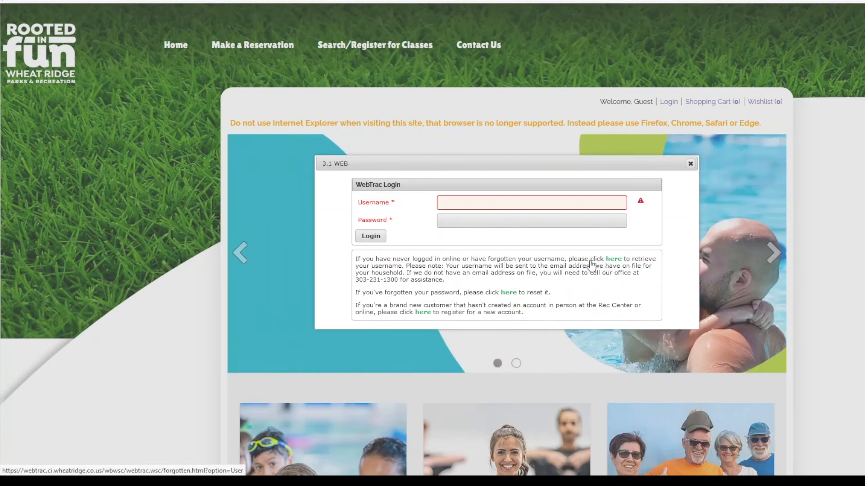
mouse_move(451, 291)
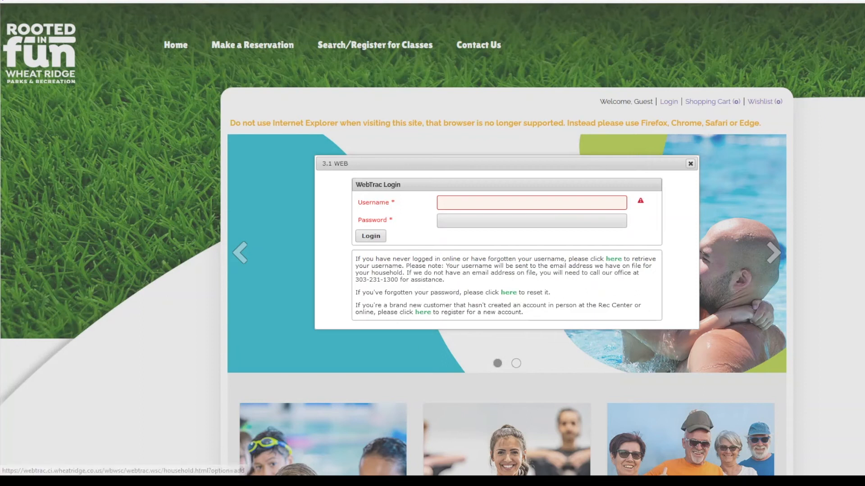
Step: Follow the forgotten-password 'here' link to the primary email recovery form
click(508, 292)
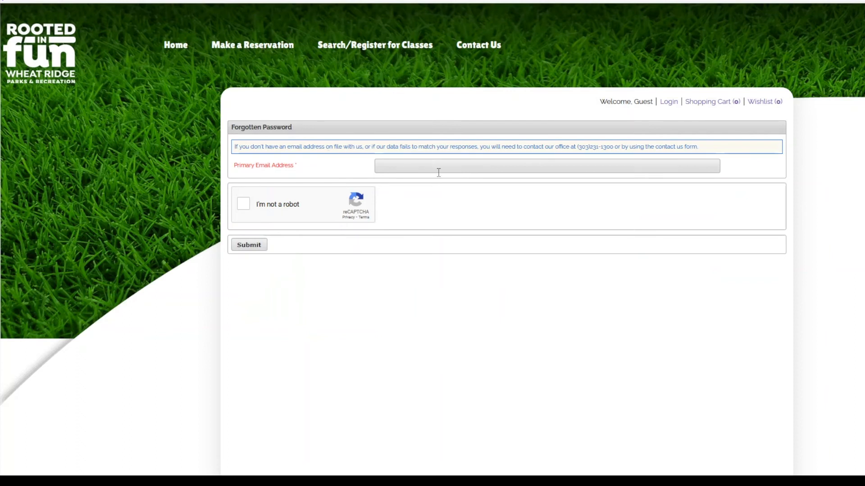
mouse_move(535, 205)
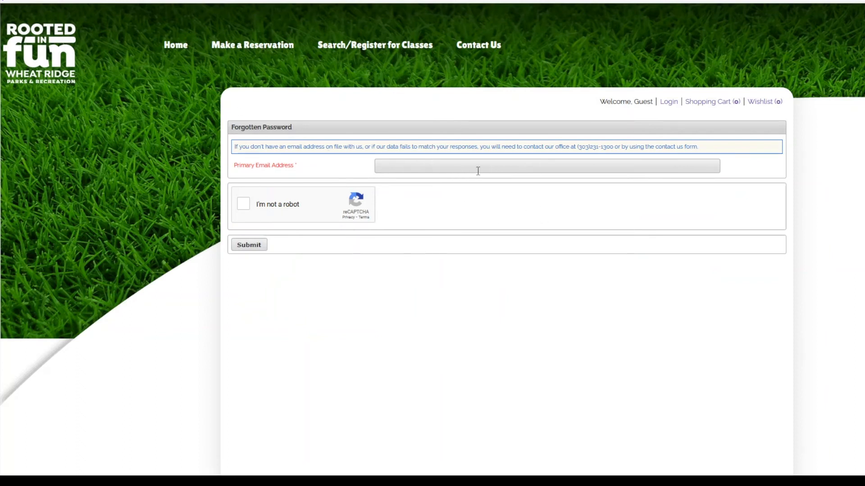
mouse_move(447, 166)
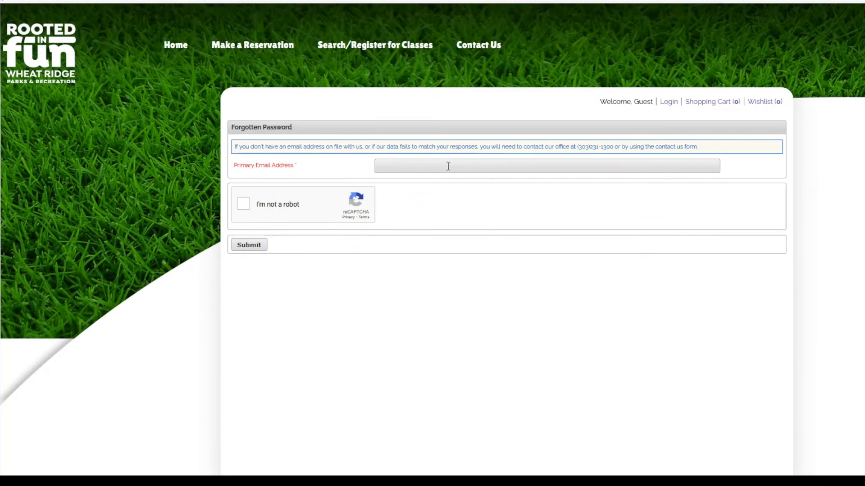
mouse_move(470, 166)
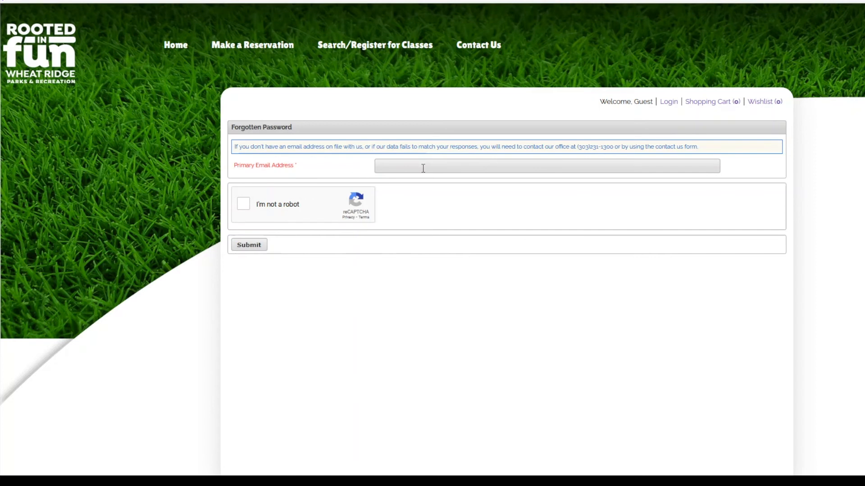
mouse_move(383, 162)
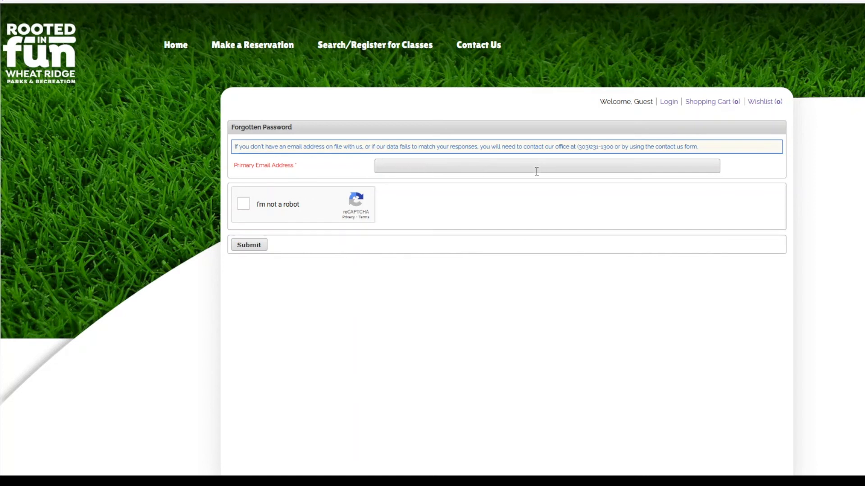
mouse_move(441, 263)
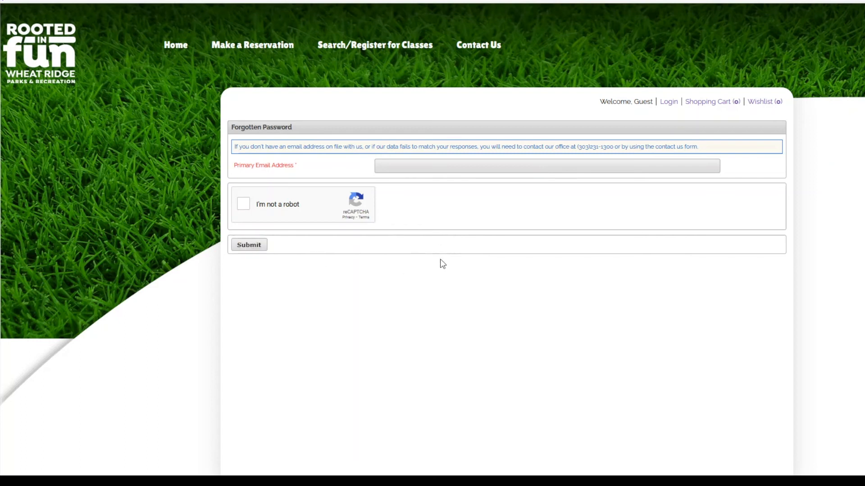
mouse_move(370, 275)
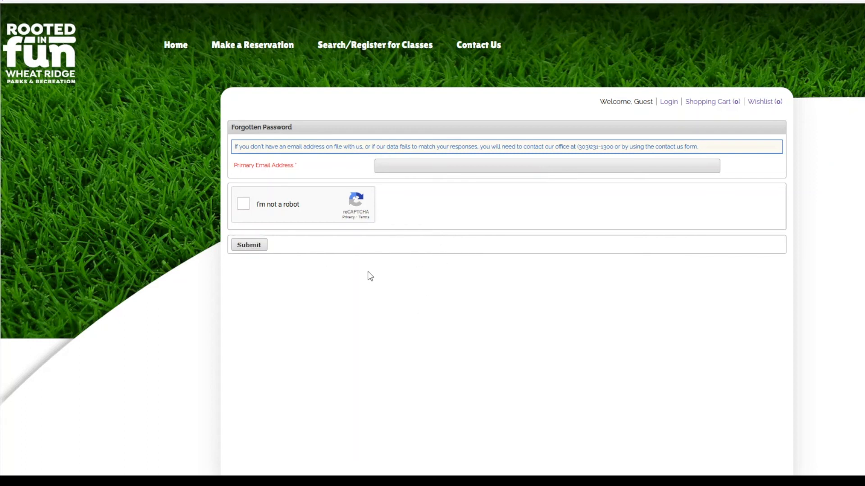
mouse_move(350, 286)
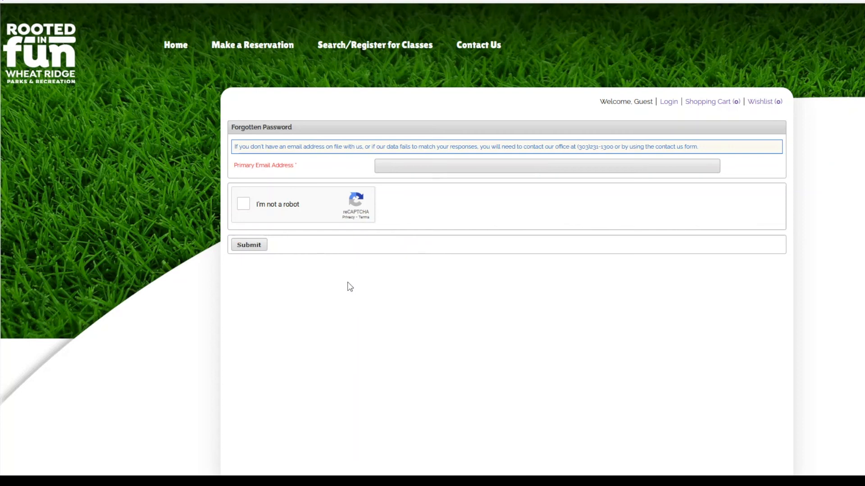
mouse_move(408, 272)
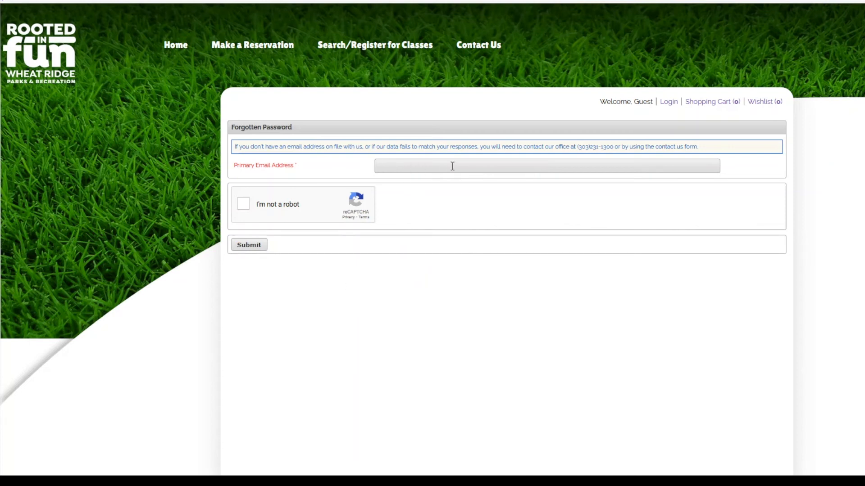
mouse_move(461, 207)
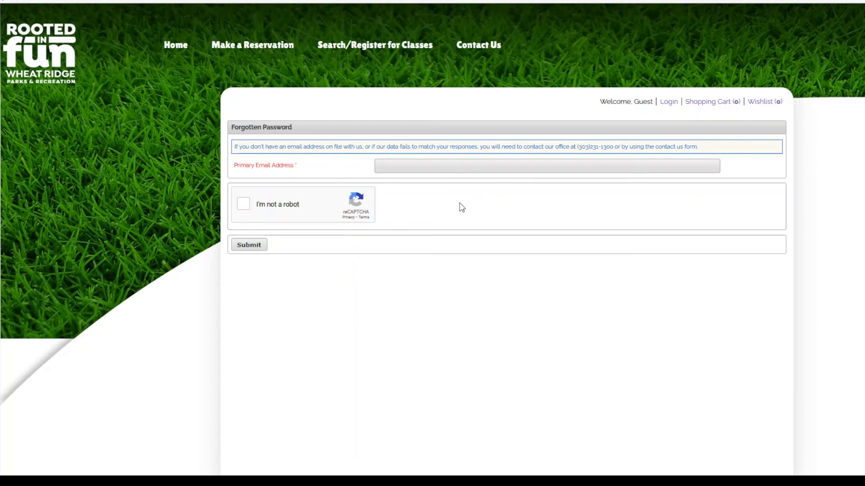
mouse_move(458, 201)
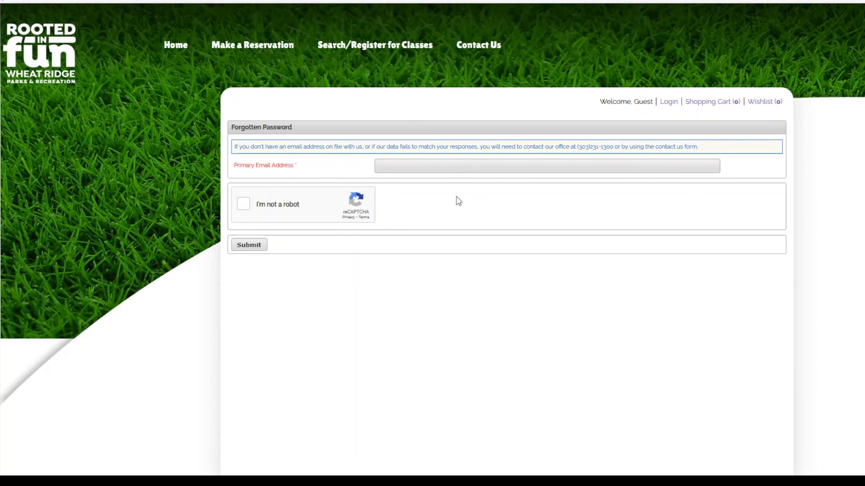
mouse_move(595, 156)
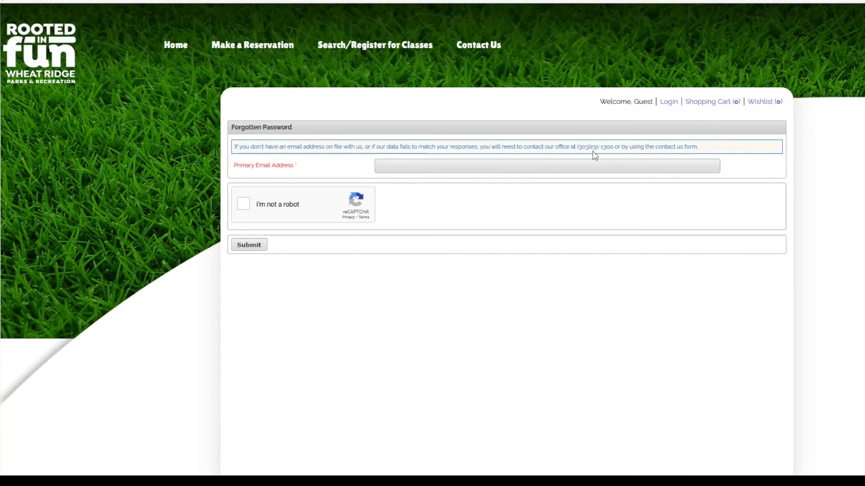
mouse_move(653, 143)
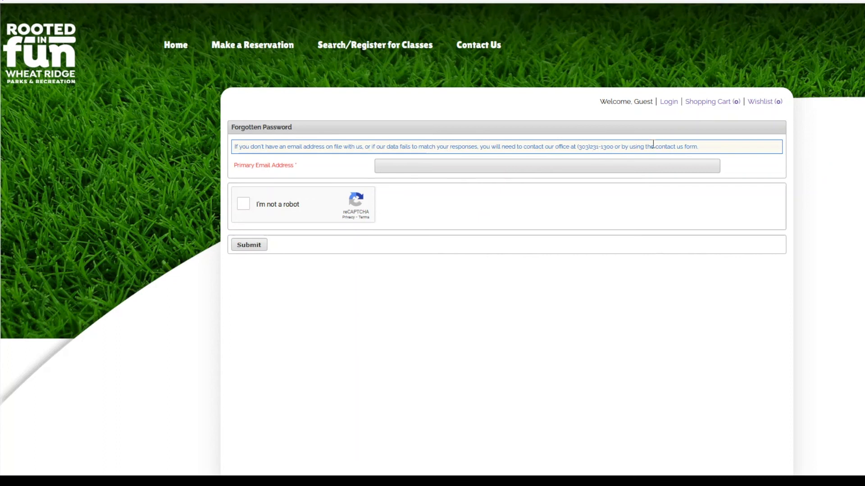
mouse_move(478, 45)
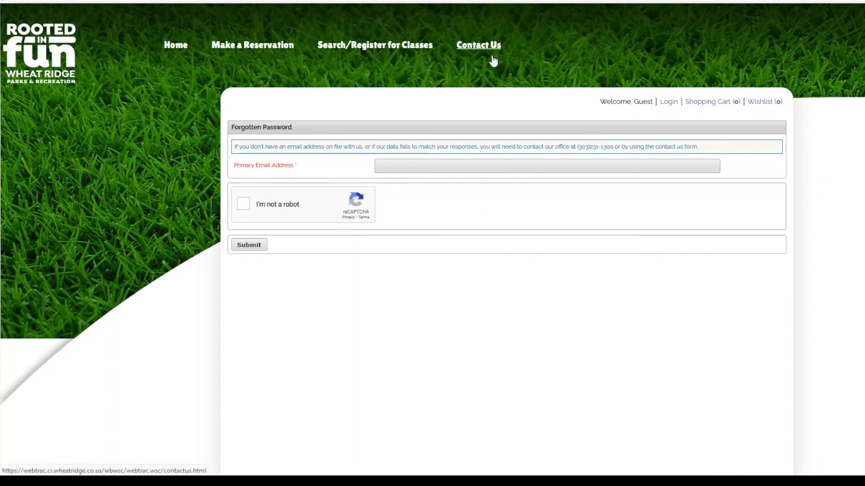
mouse_move(491, 166)
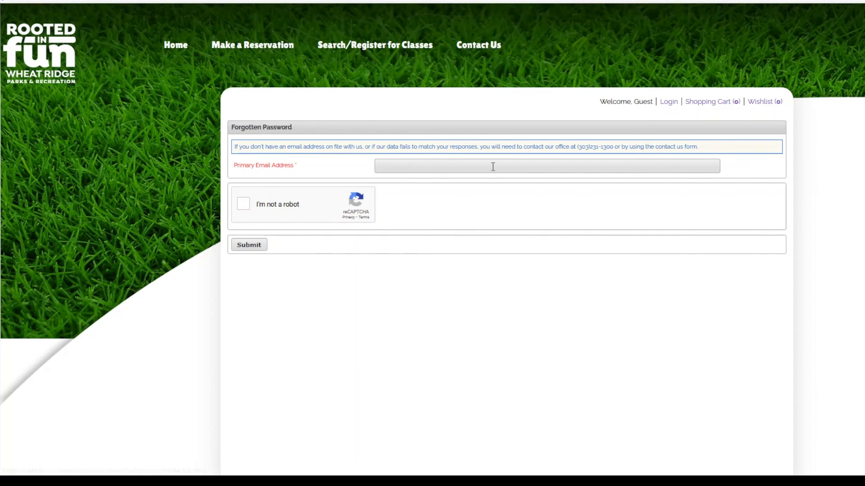
mouse_move(433, 242)
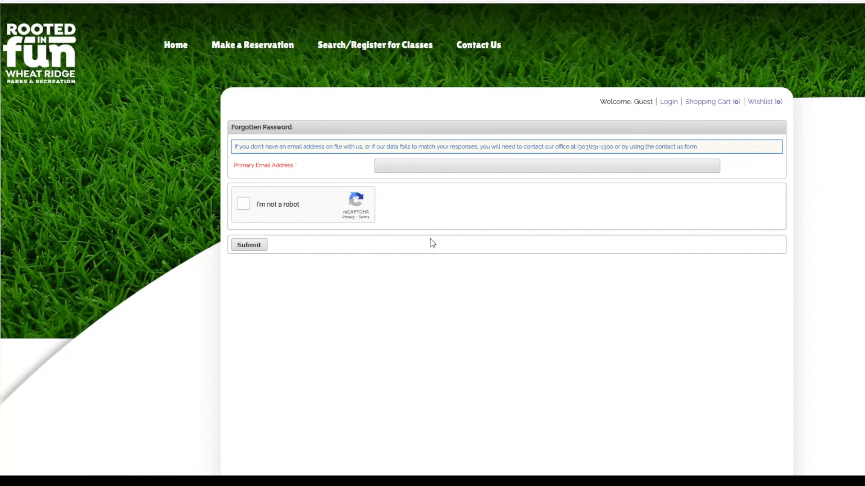
mouse_move(421, 267)
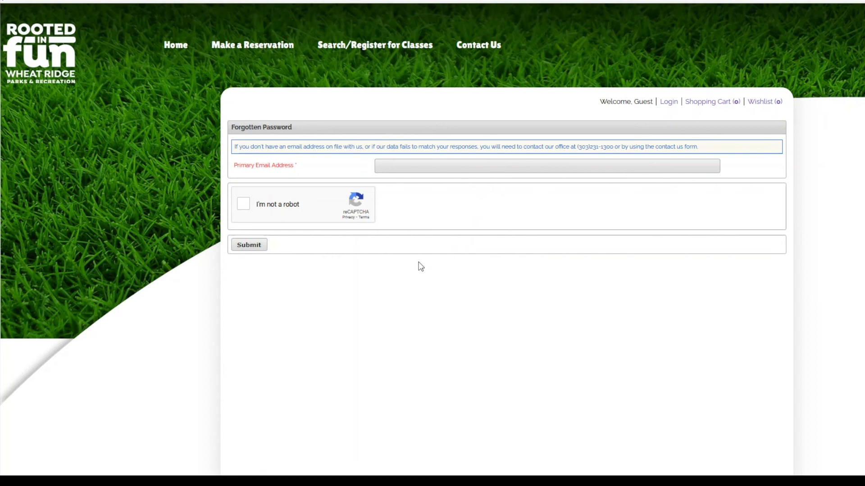
mouse_move(404, 269)
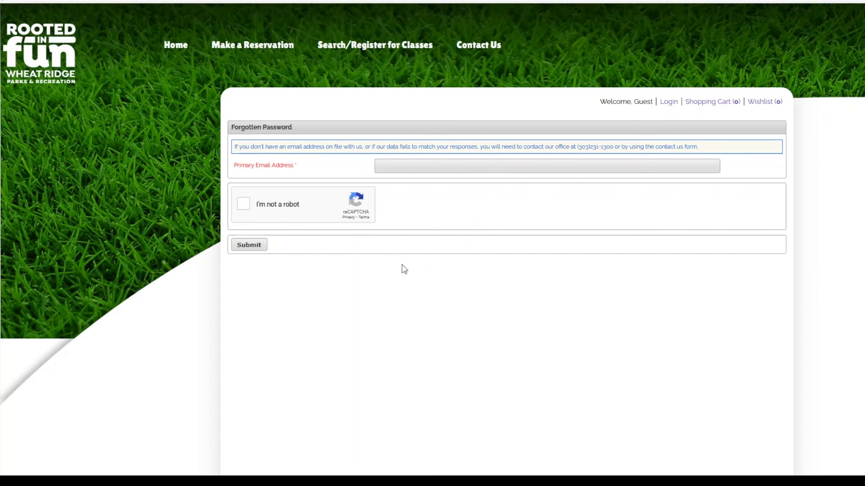
Step: Return from Forgotten Password to the home page with the empty login form
click(667, 102)
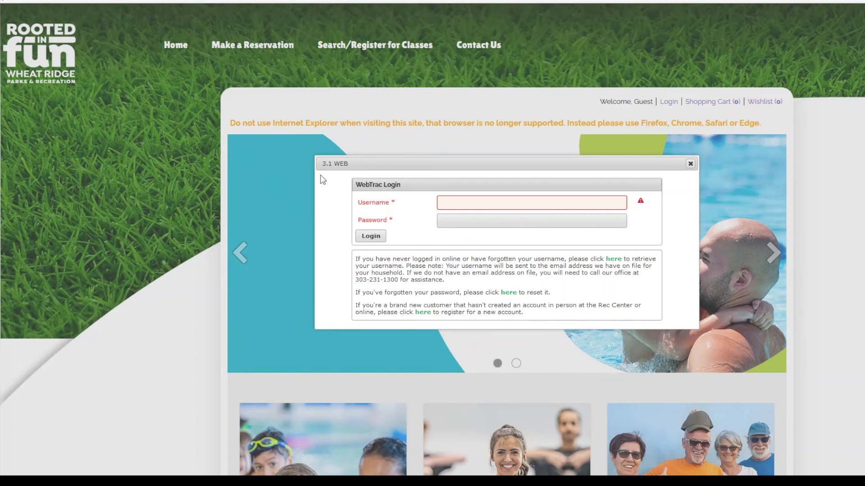
mouse_move(330, 183)
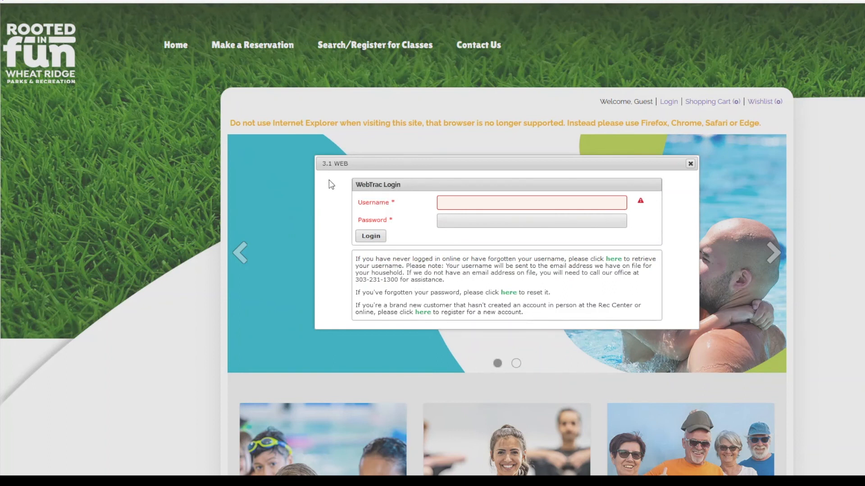
mouse_move(334, 185)
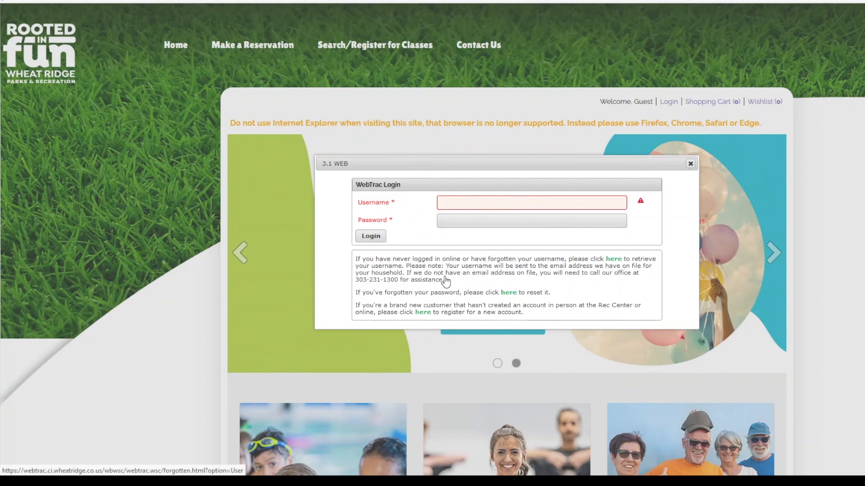
mouse_move(494, 282)
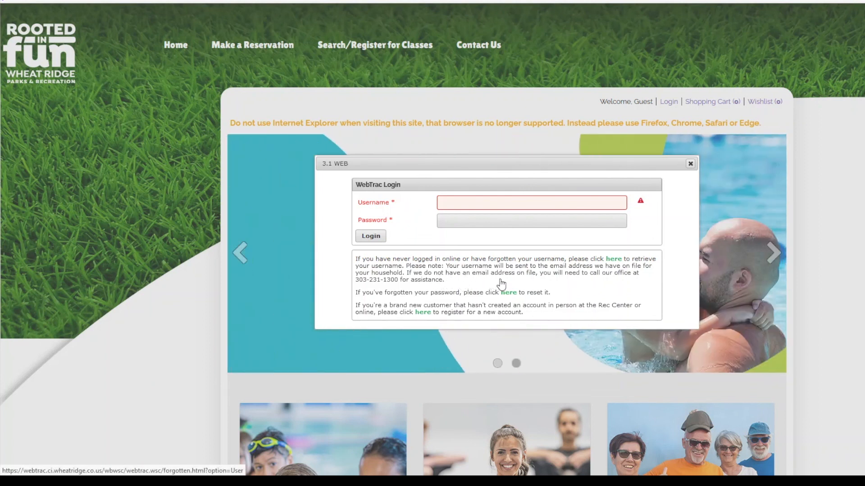
mouse_move(543, 267)
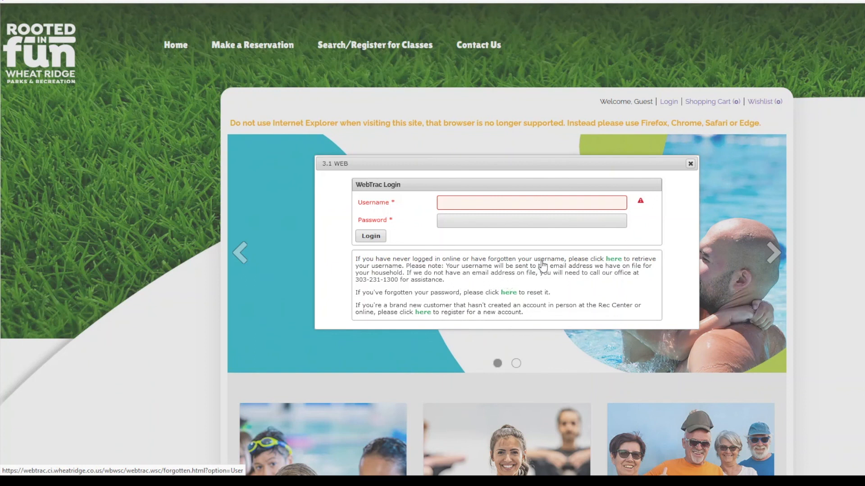
mouse_move(486, 288)
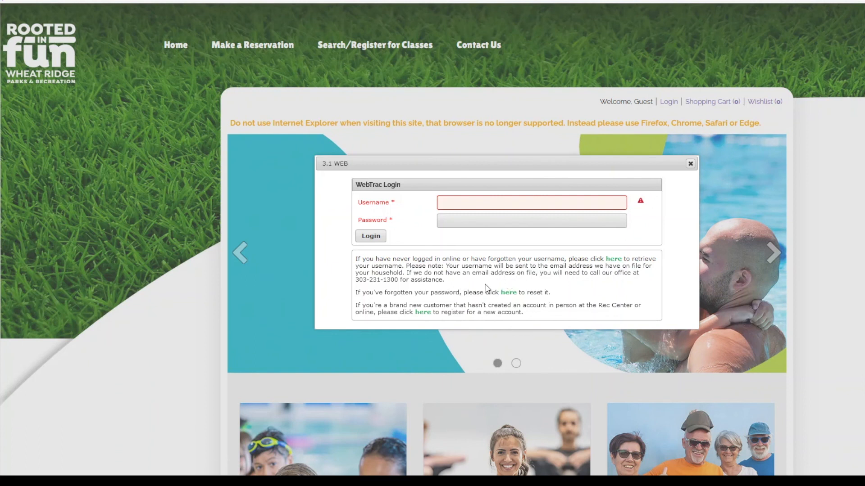
mouse_move(508, 292)
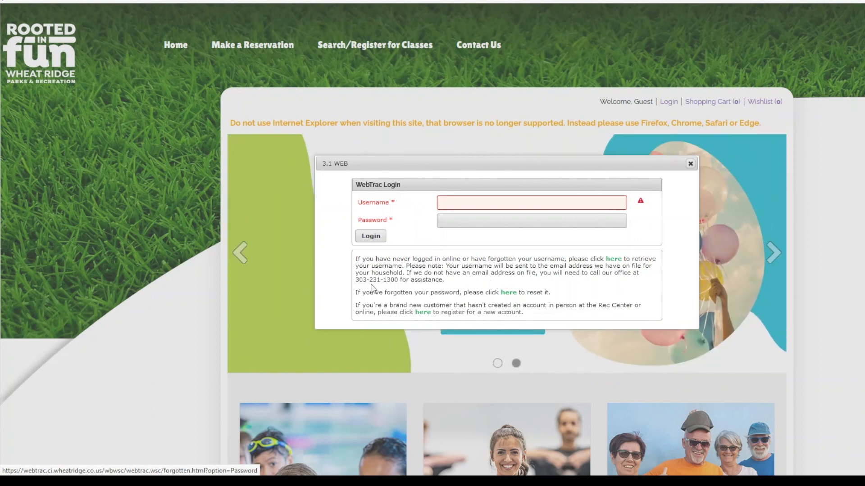
mouse_move(472, 72)
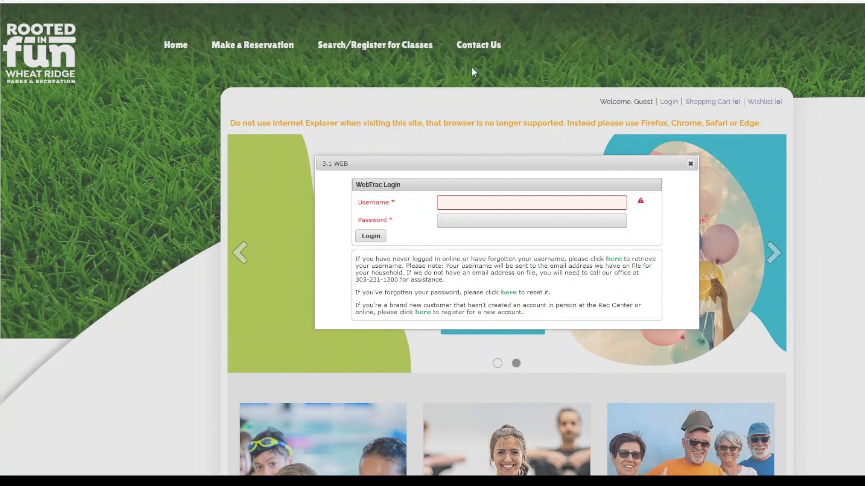
mouse_move(487, 282)
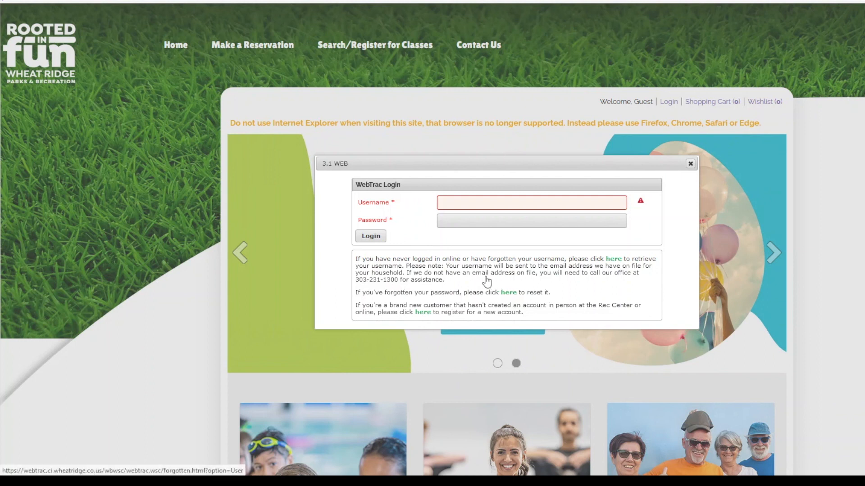